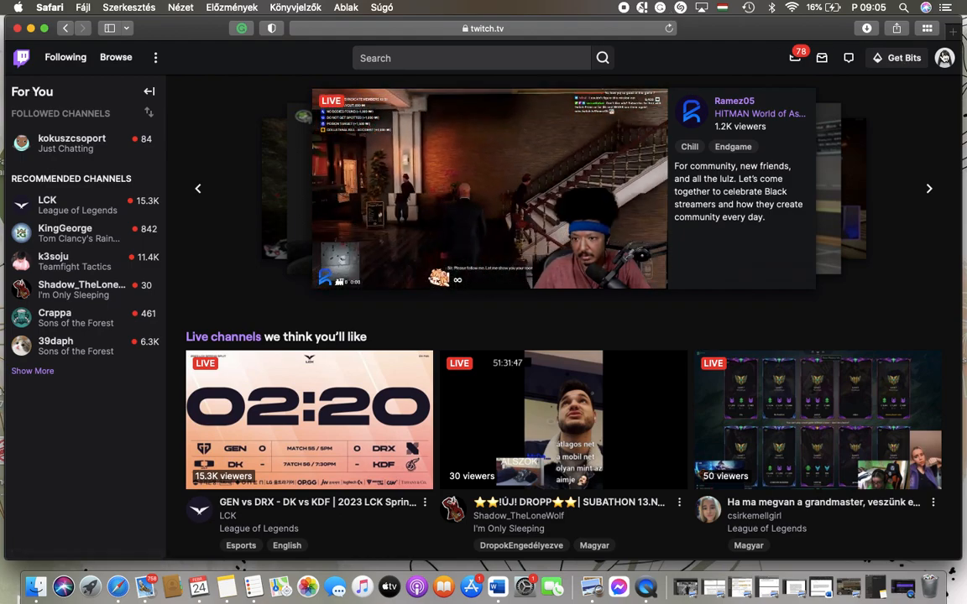
# Go to your own channel page from the profile avatar menu.
pyautogui.click(944, 57)
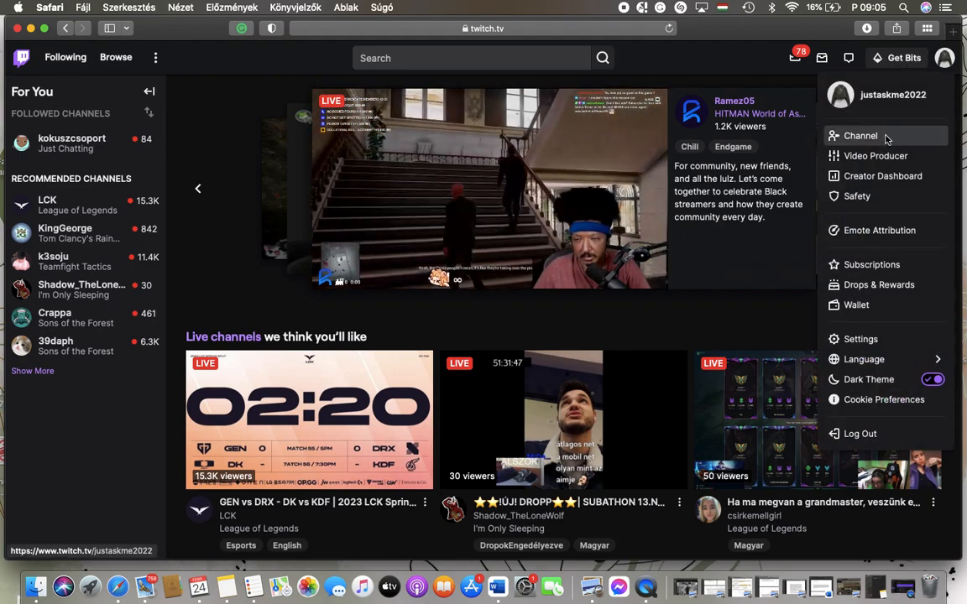
pyautogui.click(860, 136)
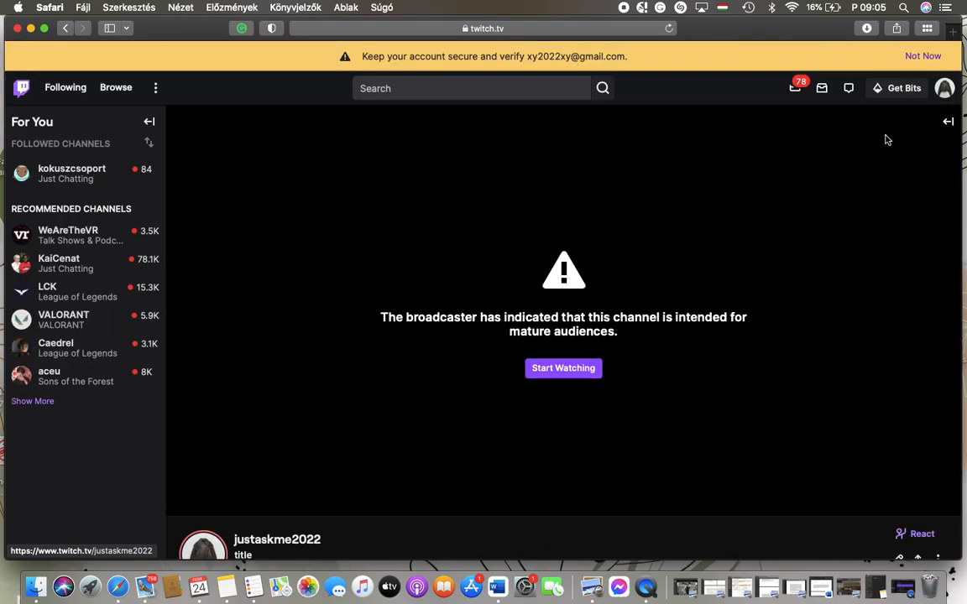
# Scroll the channel page down and back up before the Creator Dashboard opens.
pyautogui.scroll(-3)
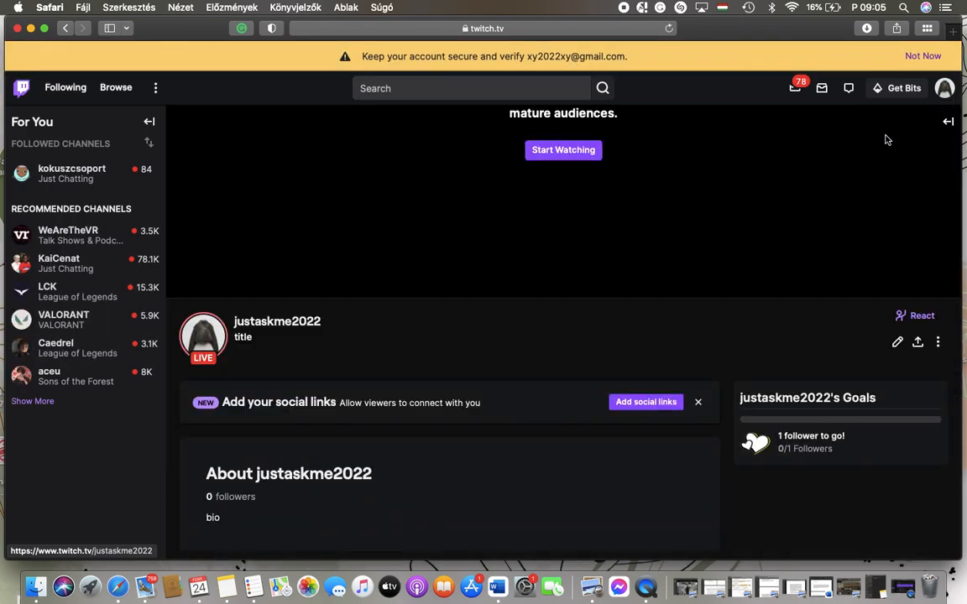
pyautogui.scroll(3)
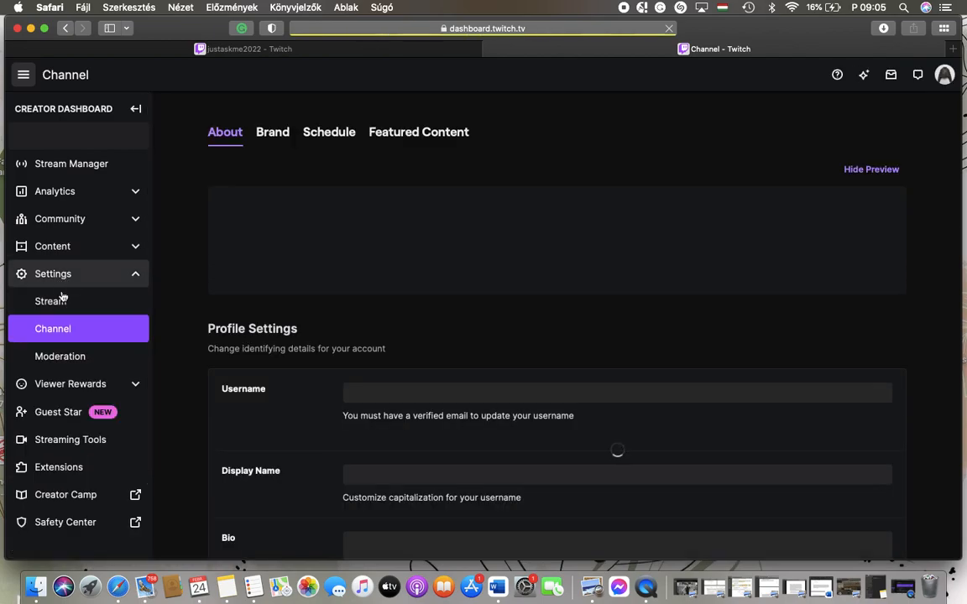
# Open Moderation settings and scroll down to the Pin Message option.
pyautogui.click(59, 356)
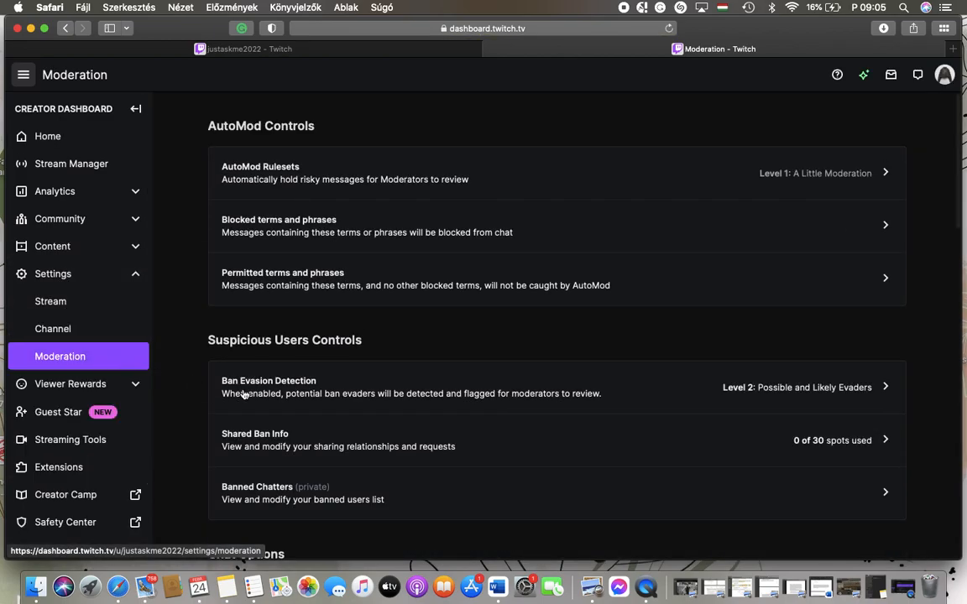
pyautogui.scroll(-3)
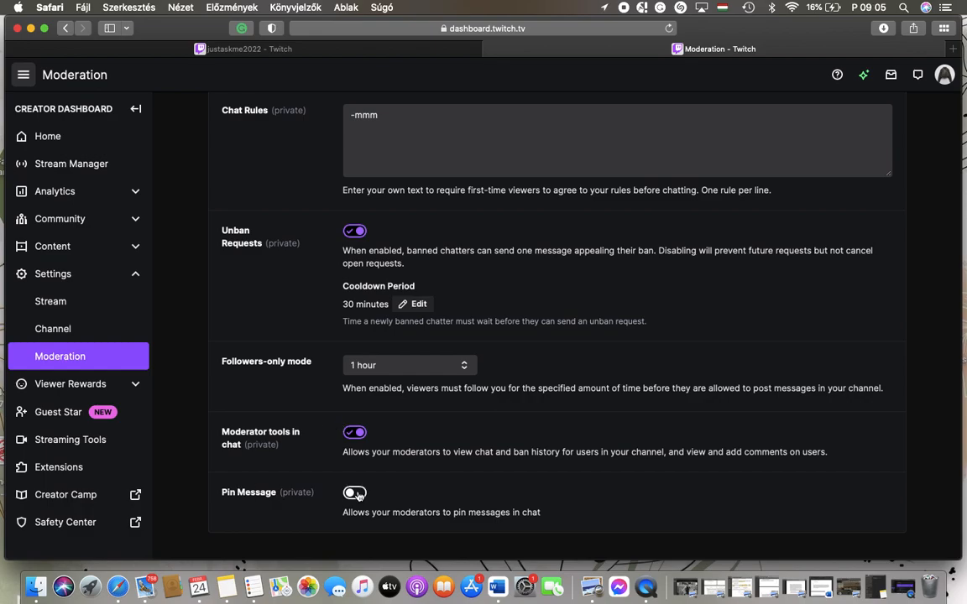
# Switch on the Pin Message toggle for moderators.
pyautogui.click(354, 493)
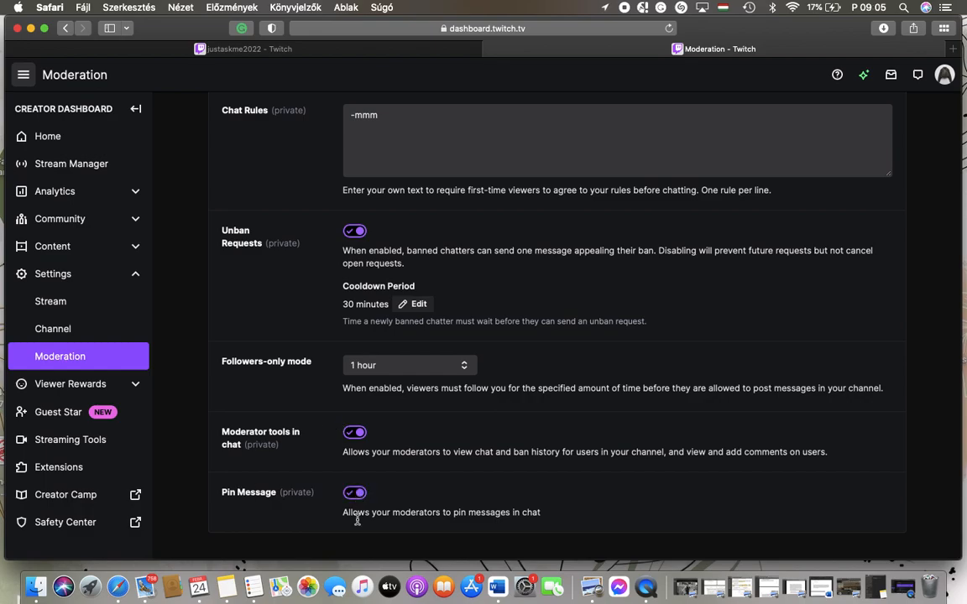
pyautogui.moveTo(361, 586)
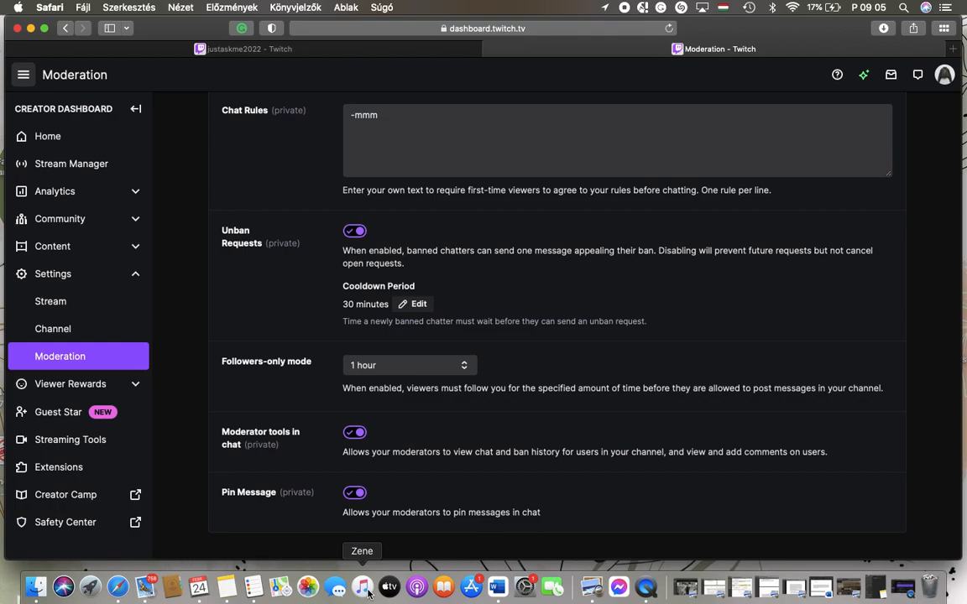